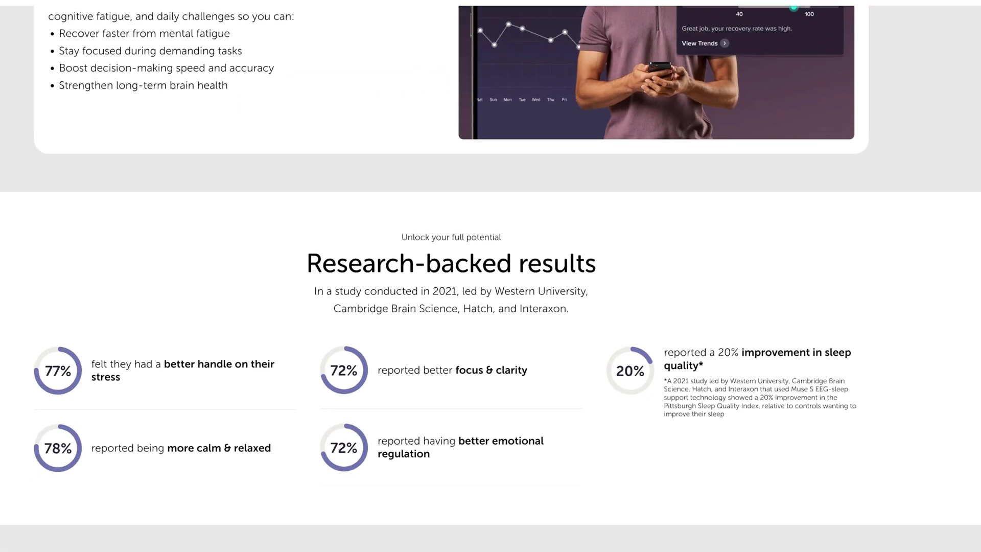
{"action": "scroll", "scroll_direction": "down", "scroll_amount": 3}
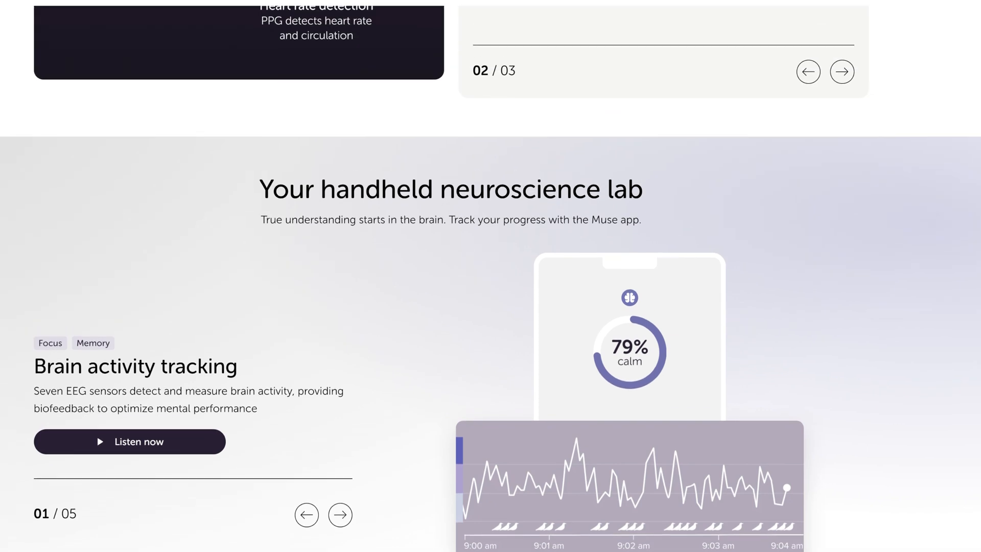
{"action": "scroll", "scroll_direction": "up", "scroll_amount": 3}
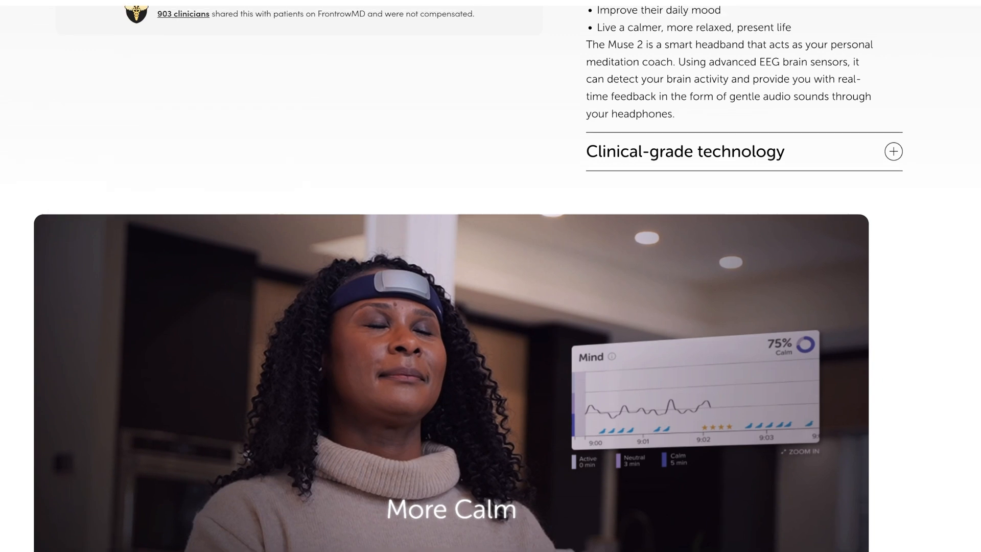
{"action": "scroll", "scroll_direction": "up", "scroll_amount": 3}
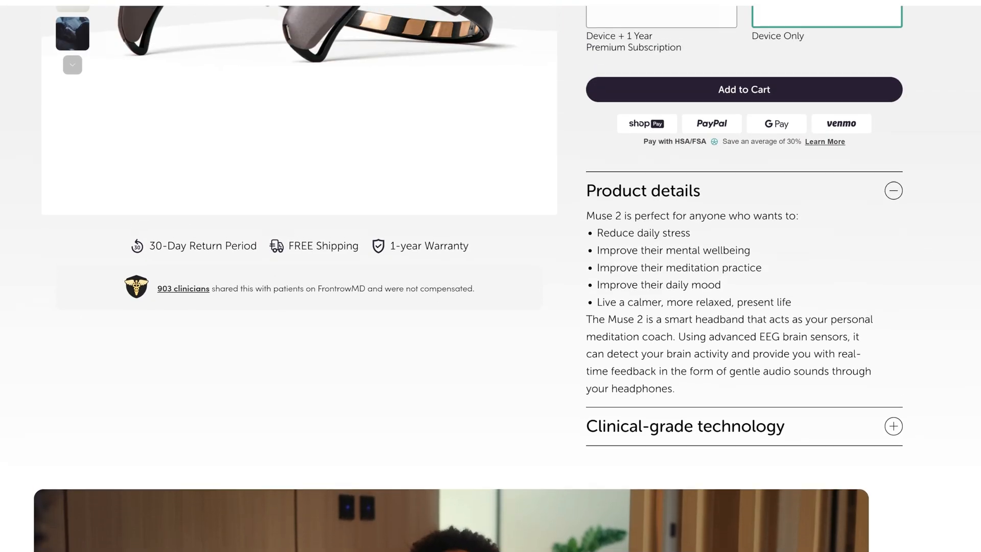
{"action": "scroll", "scroll_direction": "up", "scroll_amount": 3}
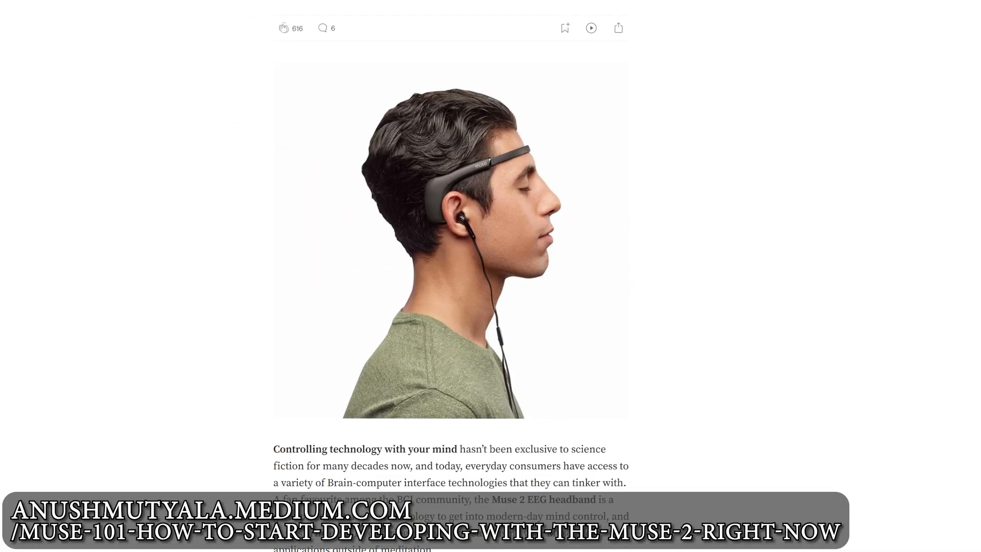
{"action": "scroll", "scroll_direction": "down", "scroll_amount": 3}
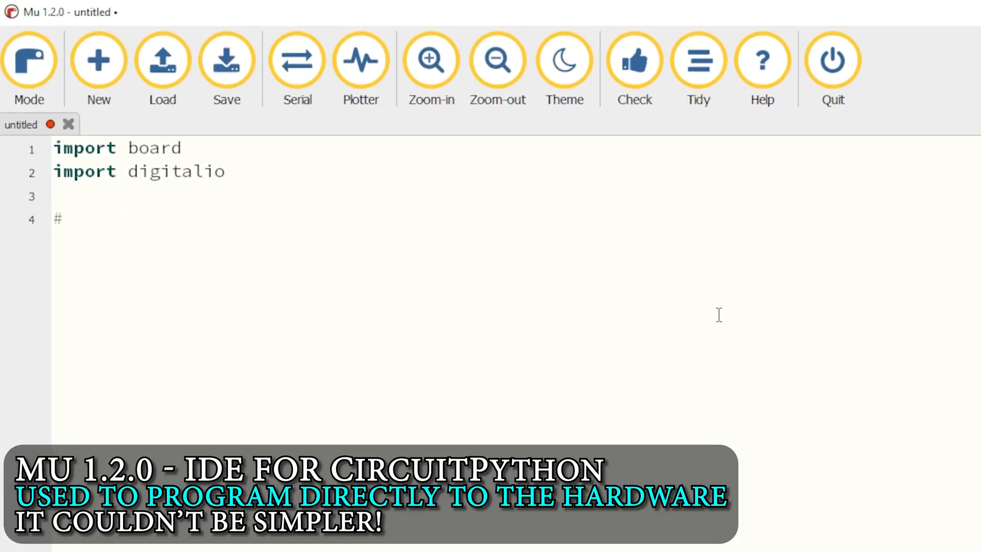
{"action": "type", "text": "Switch on an LED on my board!"}
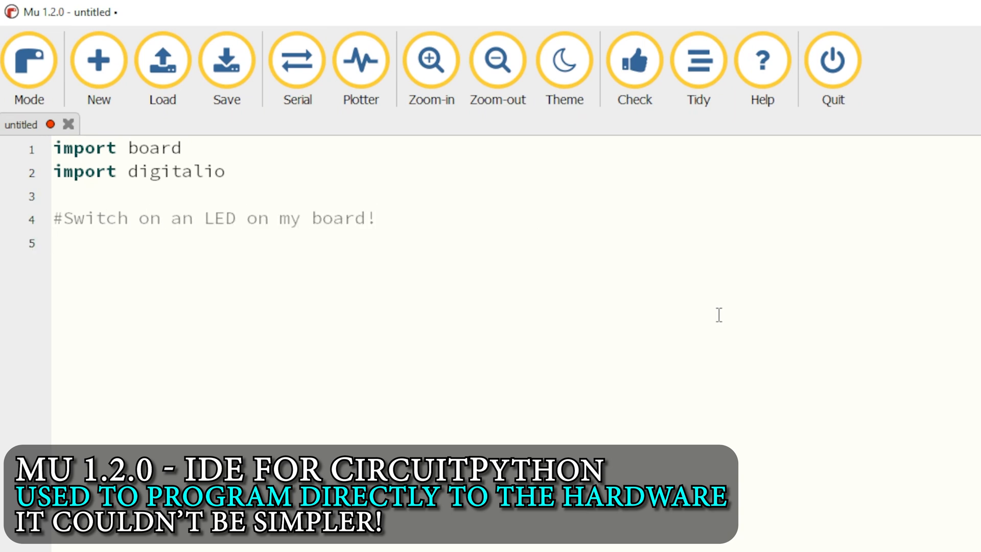
{"action": "type", "text": "led = digitalio.DigitalInOut(board"}
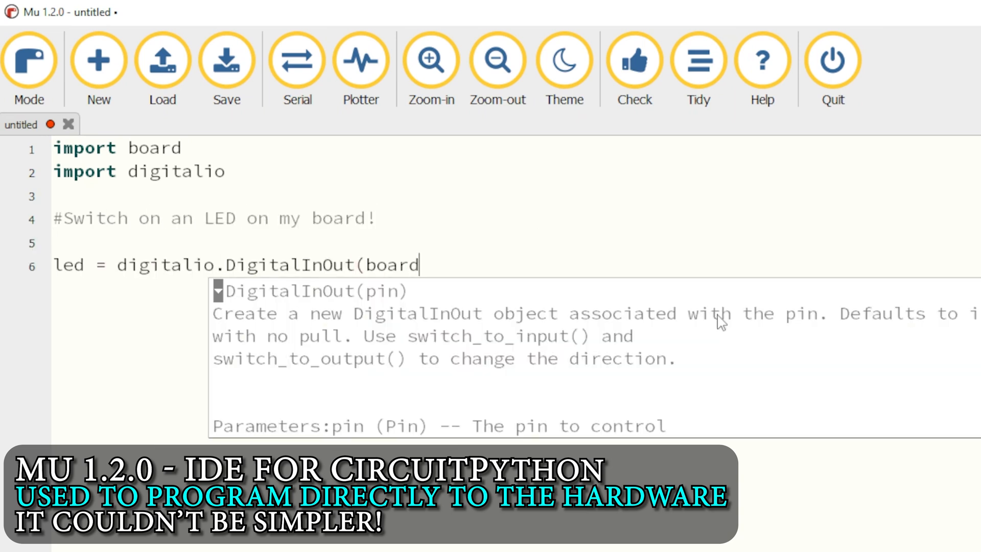
{"action": "type", "text": ".D2)"}
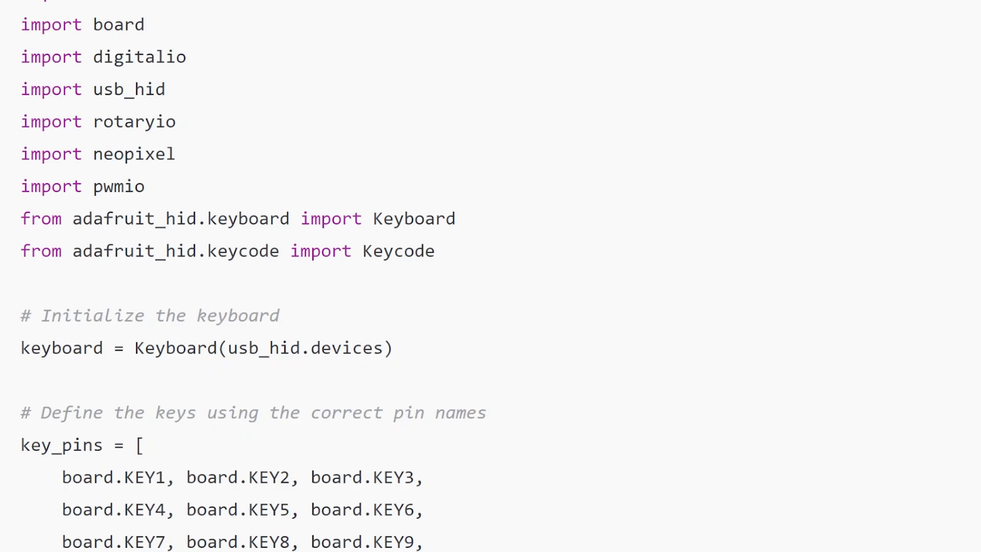
{"action": "scroll", "scroll_direction": "down", "scroll_amount": 3}
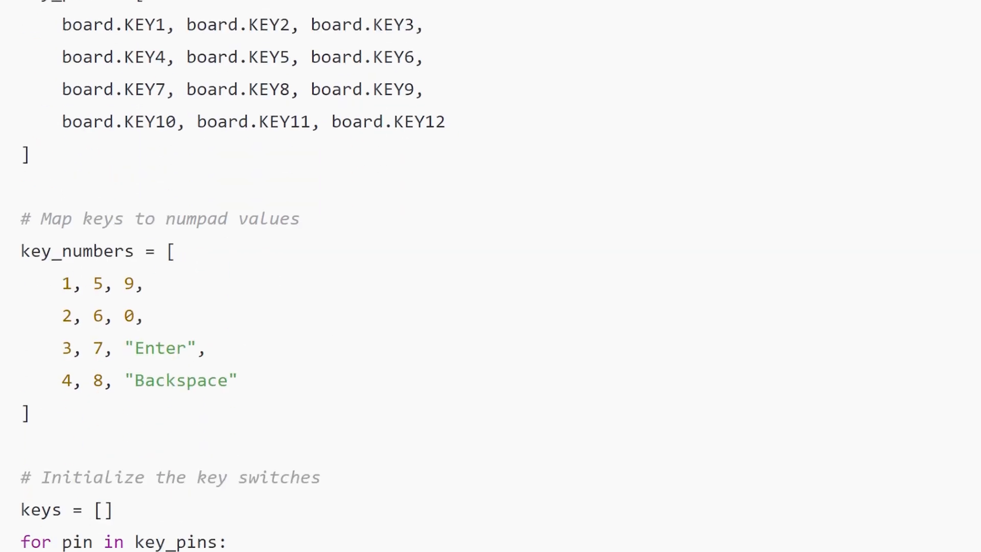
{"action": "scroll", "scroll_direction": "down", "scroll_amount": 3}
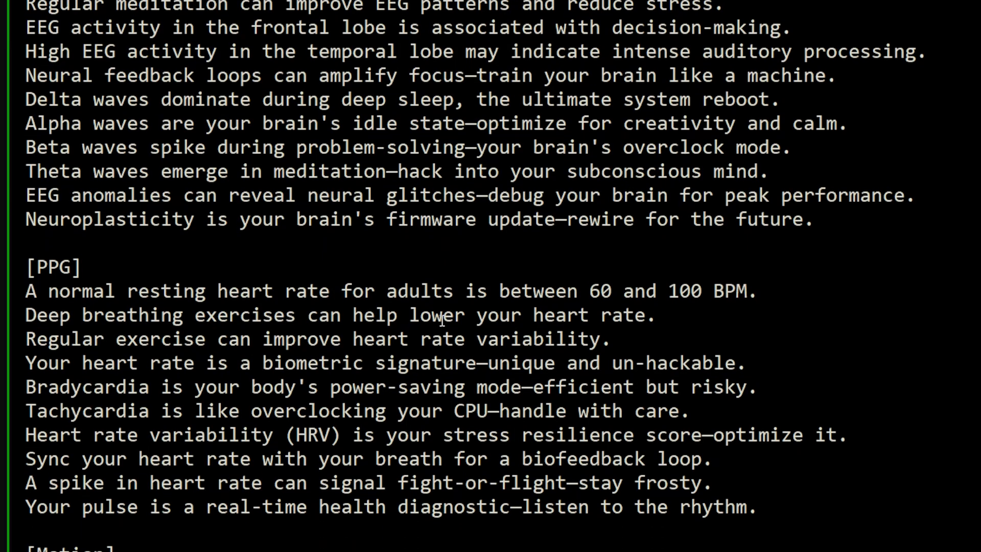
{"action": "scroll", "scroll_direction": "down", "scroll_amount": 3}
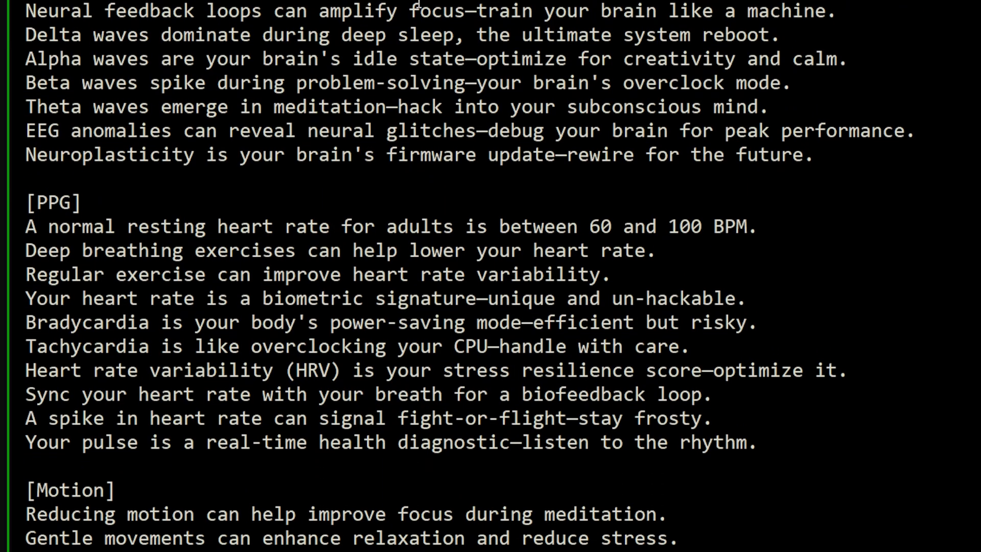
{"action": "scroll", "scroll_direction": "down", "scroll_amount": 3}
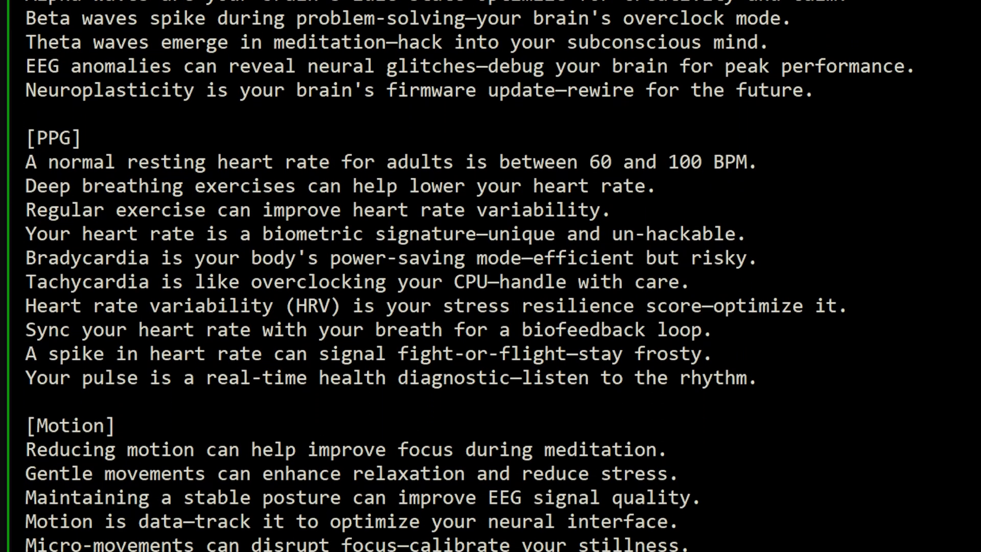
{"action": "scroll", "scroll_direction": "down", "scroll_amount": 3}
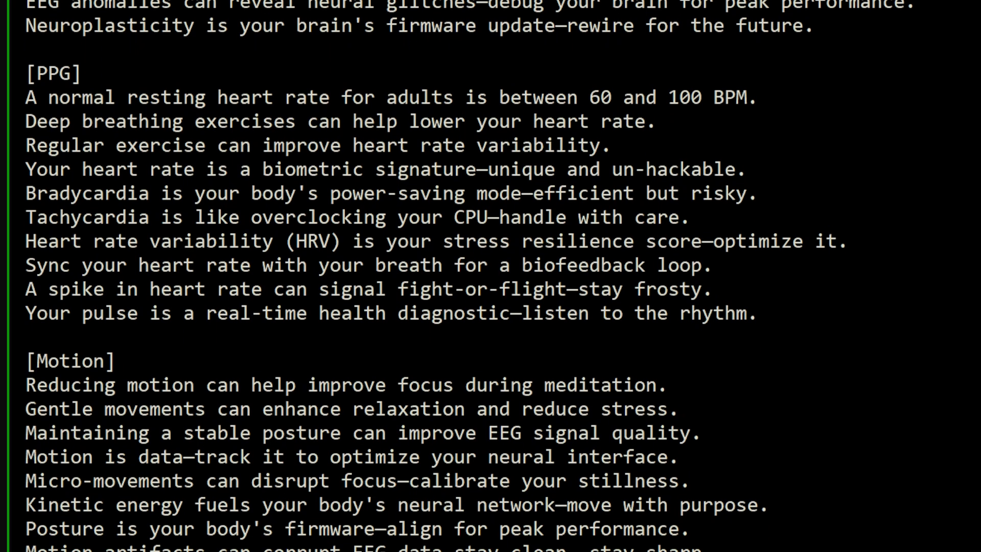
{"action": "scroll", "scroll_direction": "down", "scroll_amount": 3}
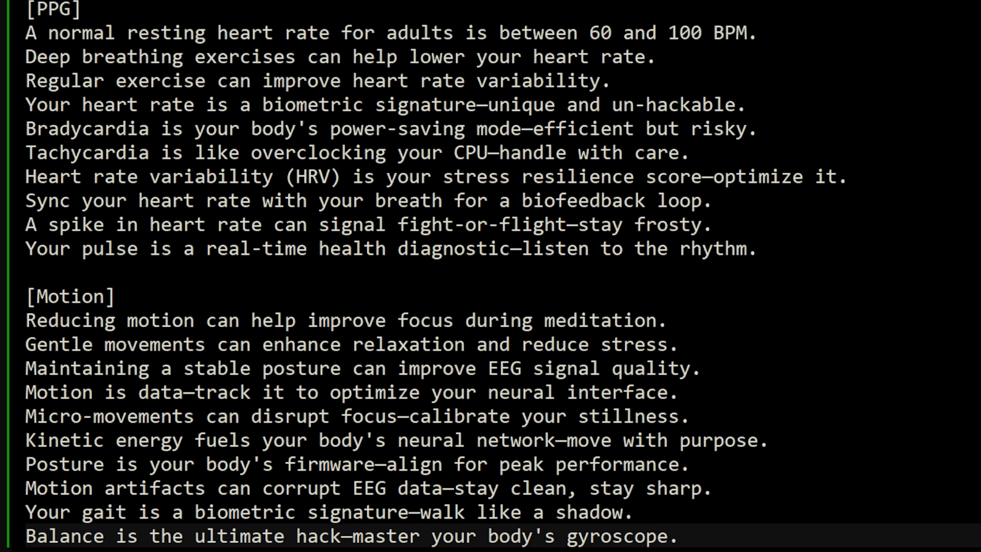